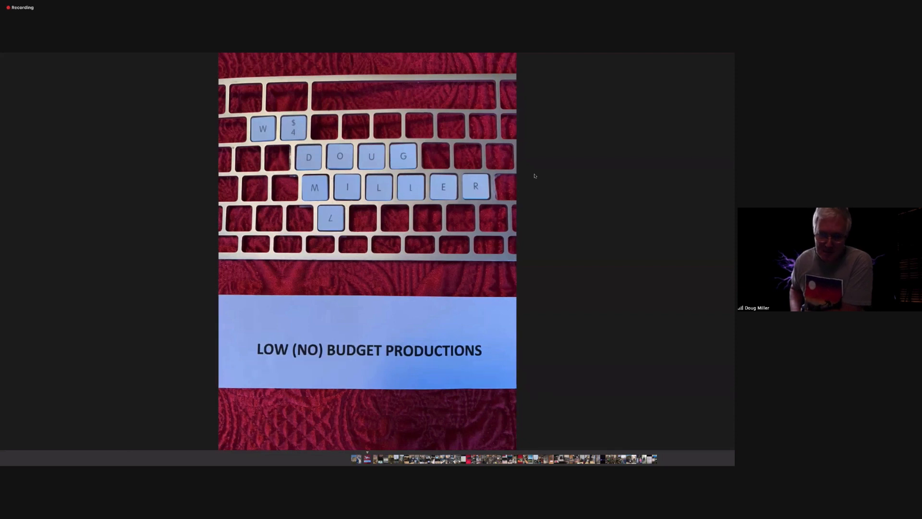
mouse_move(631, 297)
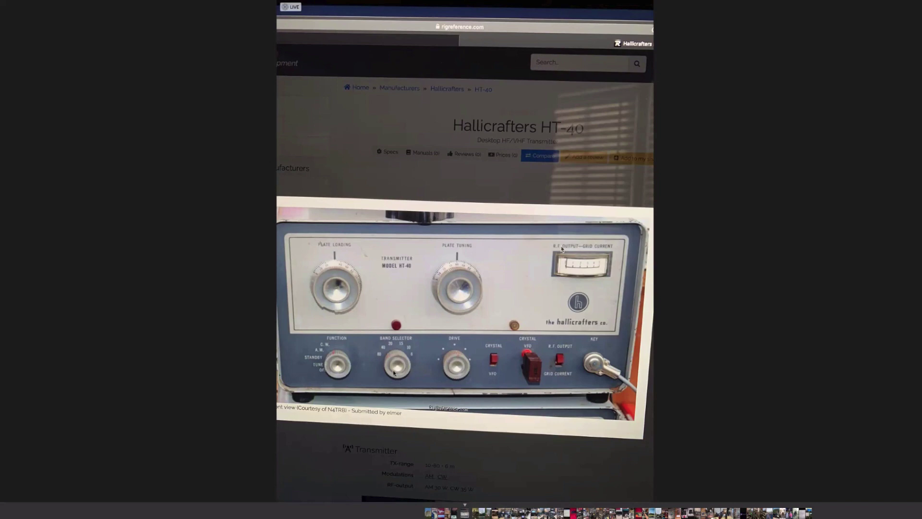
mouse_move(592, 384)
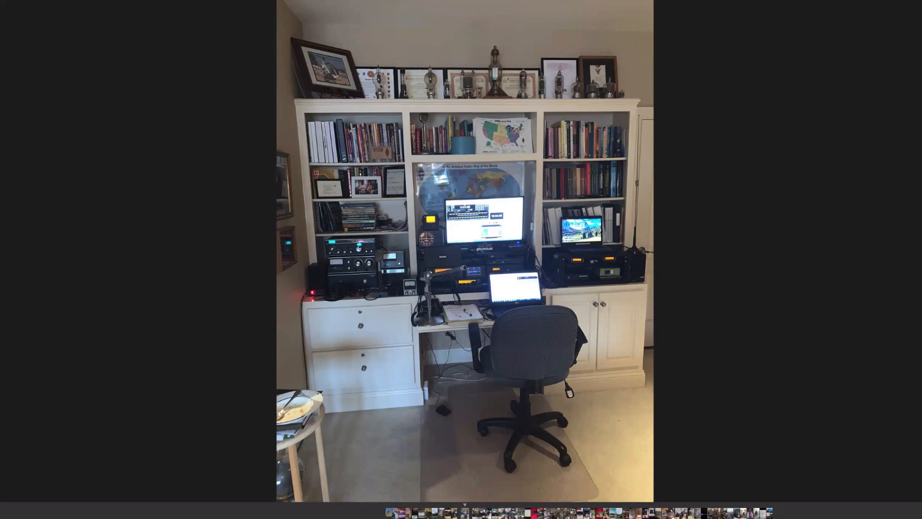
mouse_move(592, 111)
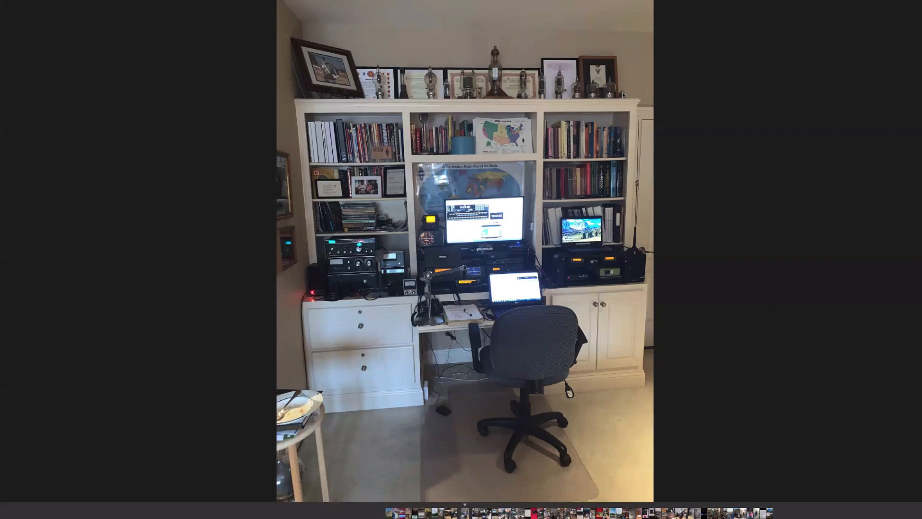
mouse_move(552, 105)
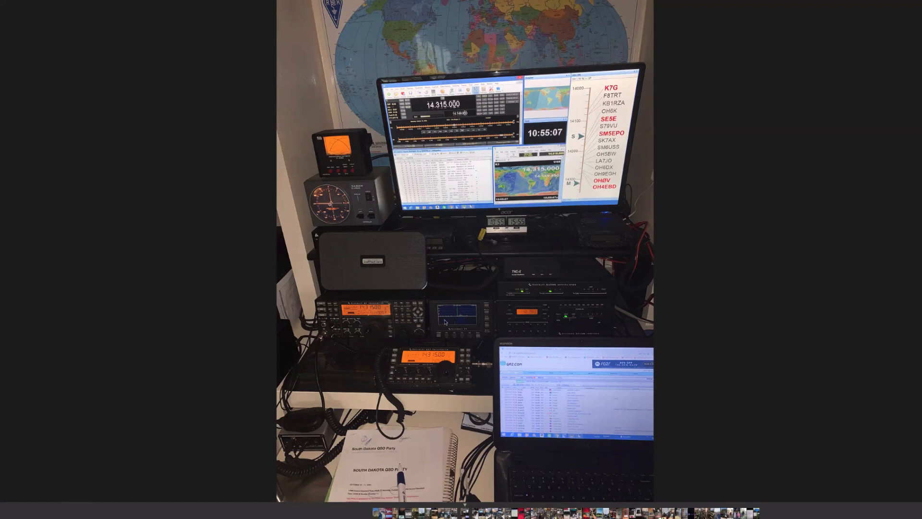
mouse_move(536, 326)
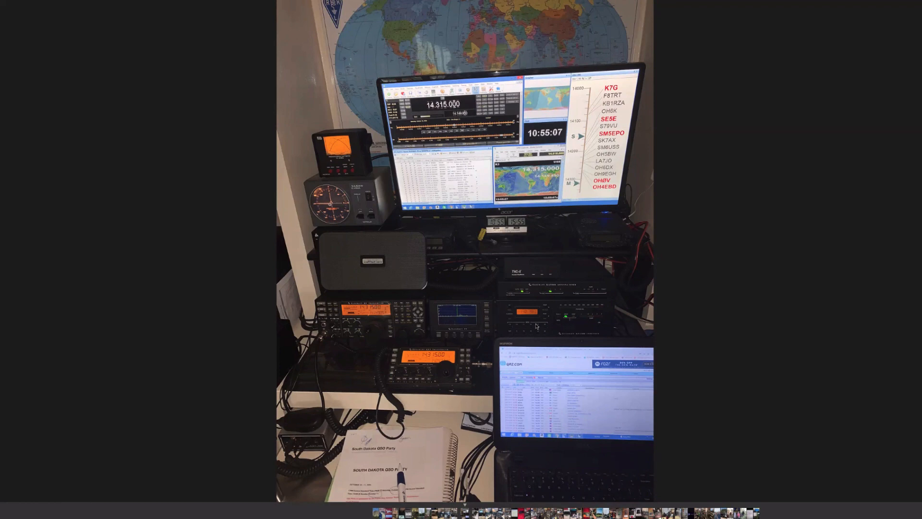
mouse_move(515, 335)
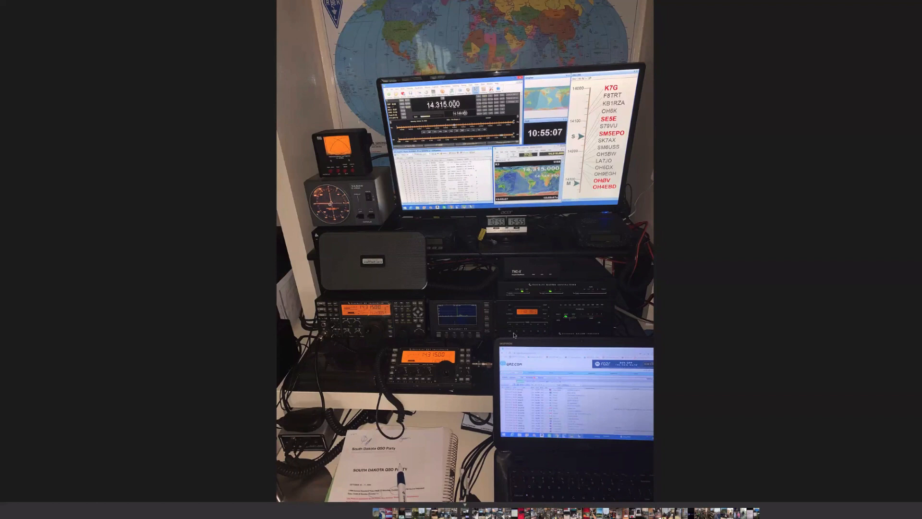
mouse_move(364, 216)
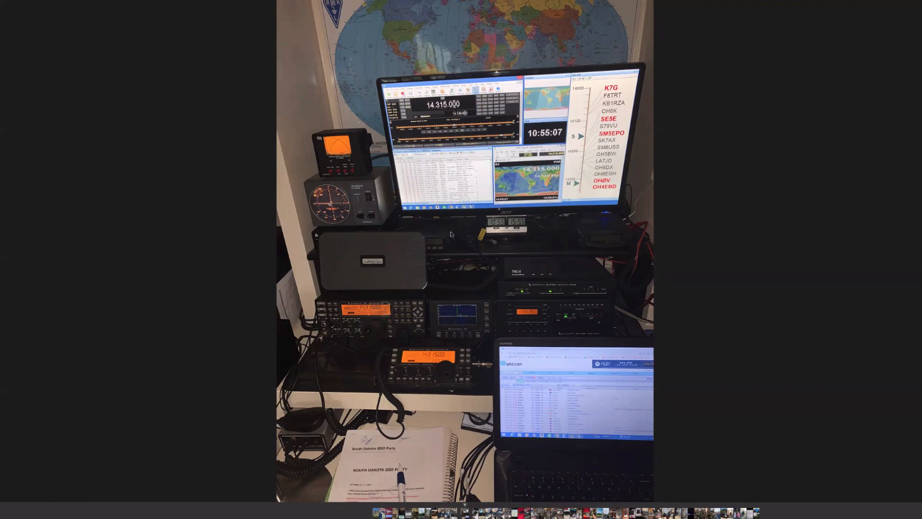
mouse_move(626, 246)
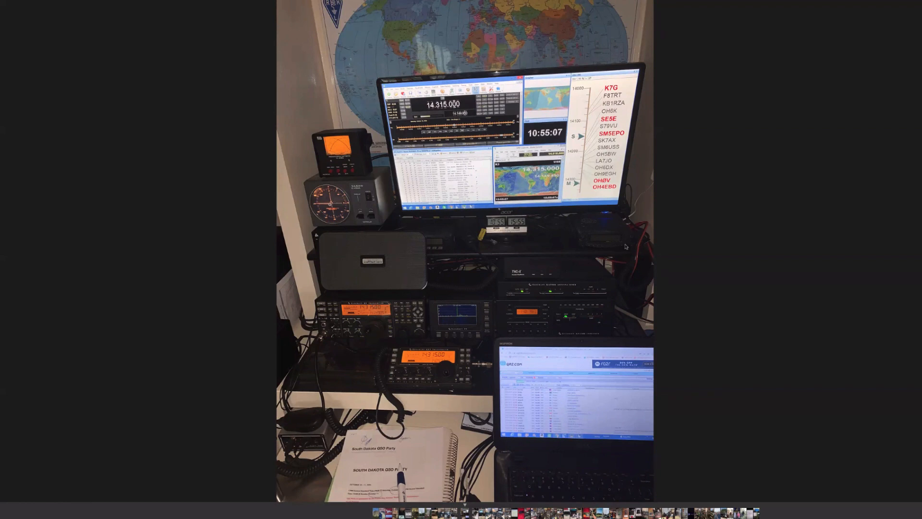
mouse_move(596, 242)
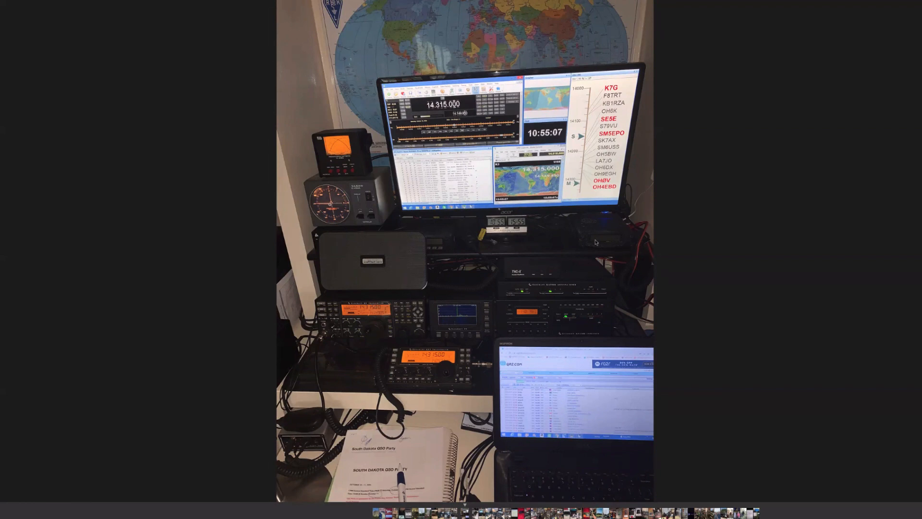